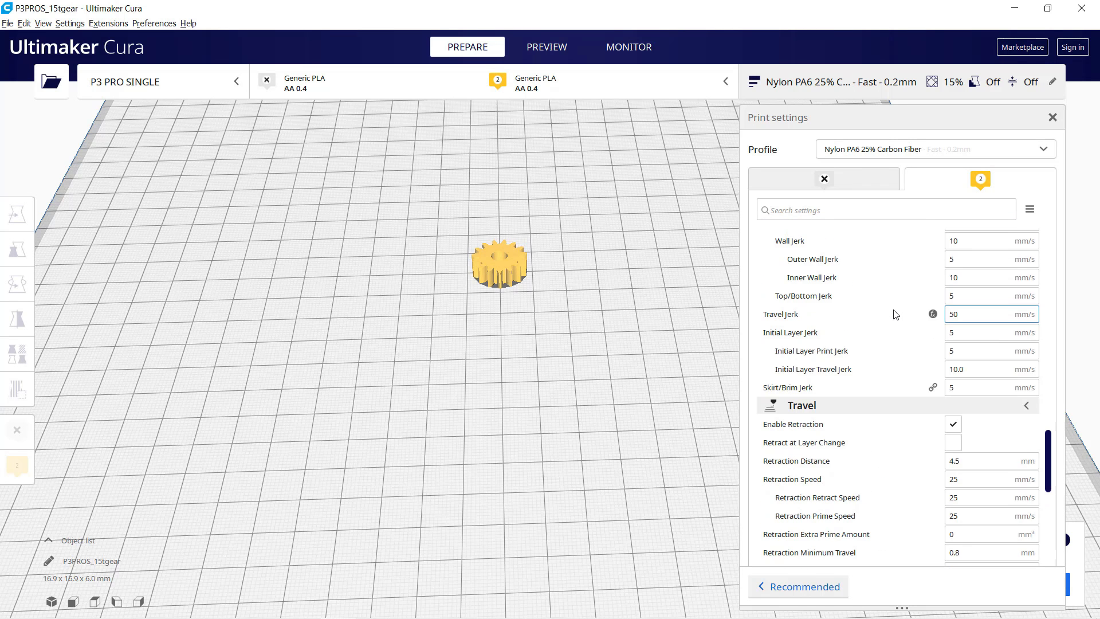
- Inspect the Final Printing Temperature in Cura and search for the fan setting
scroll("up", 3)
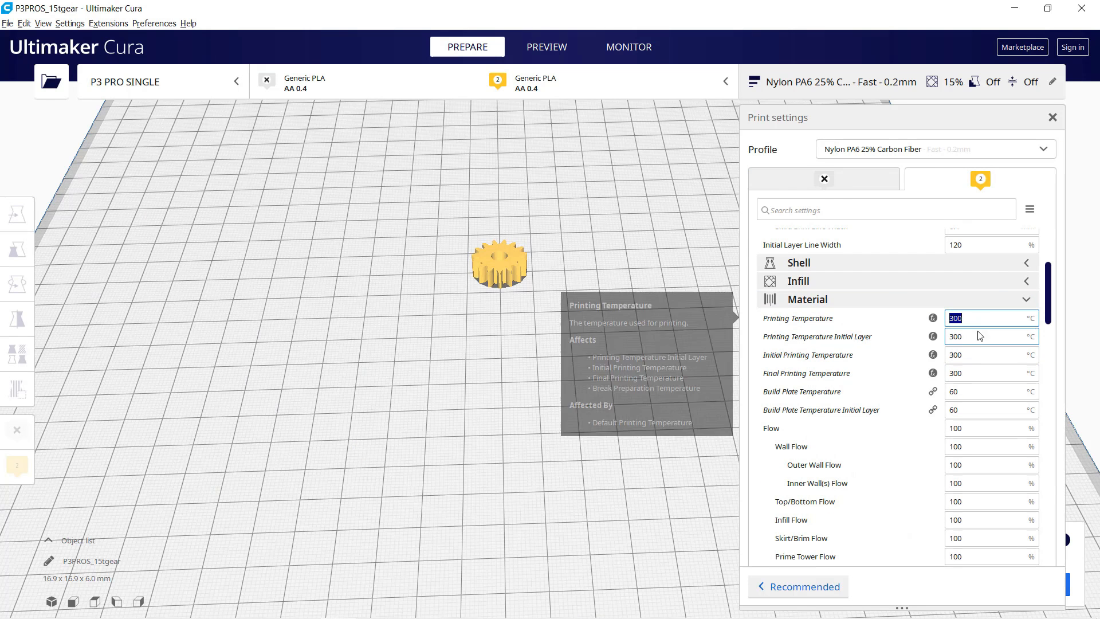
left_click(985, 373)
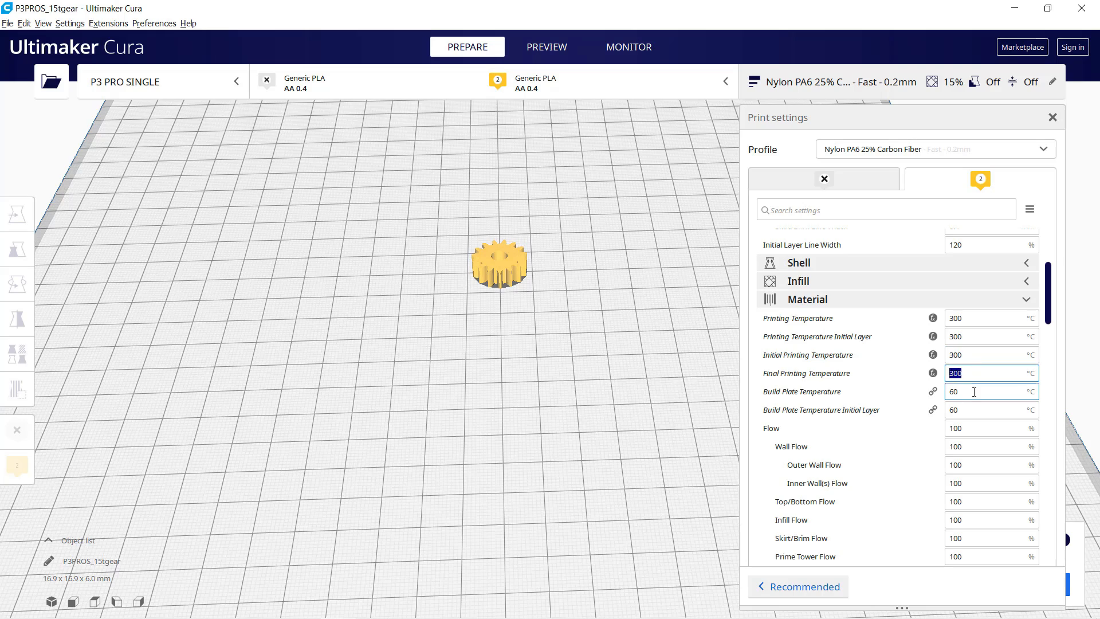
type("fan")
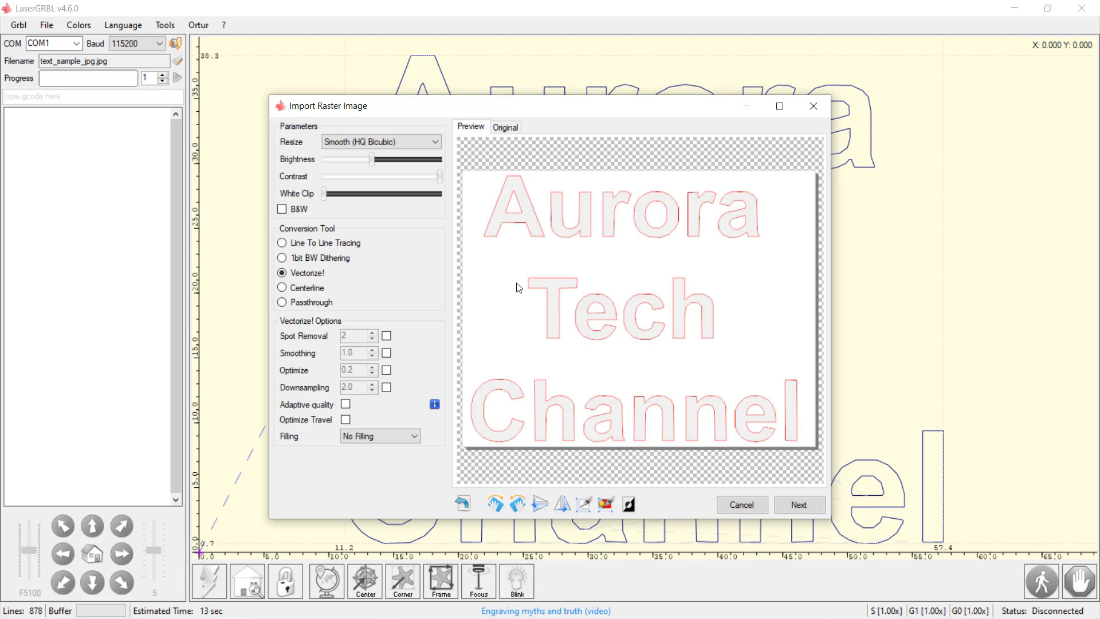
mouse_move(704, 388)
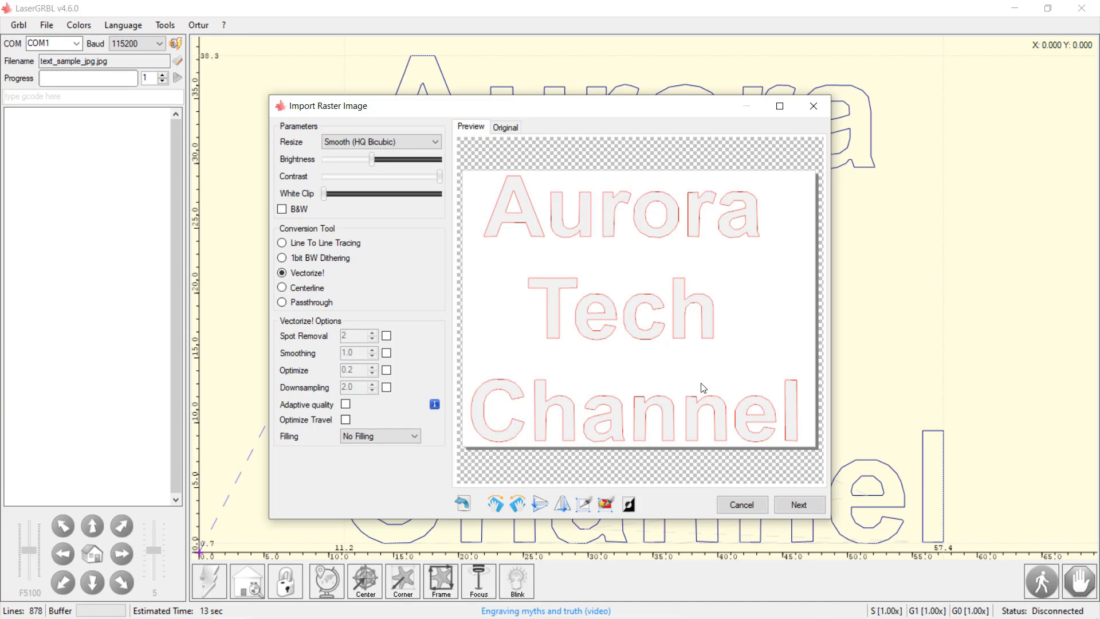
mouse_move(347, 304)
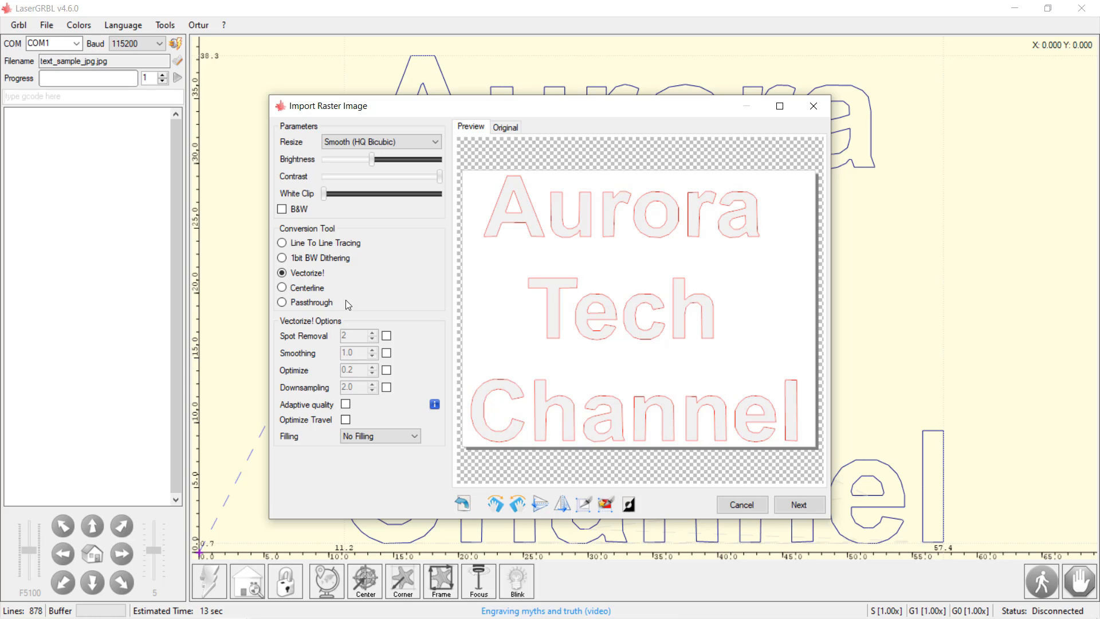
- Create the engraving toolpath from the vectorized image at W 50.0 / H 39.1
left_click(799, 504)
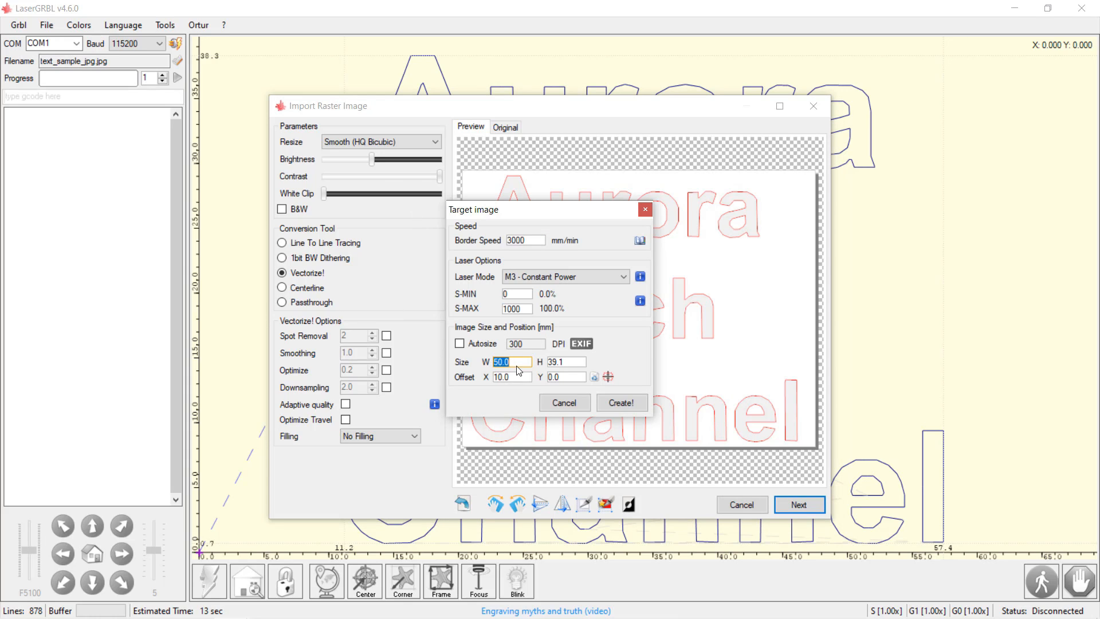
left_click(511, 377)
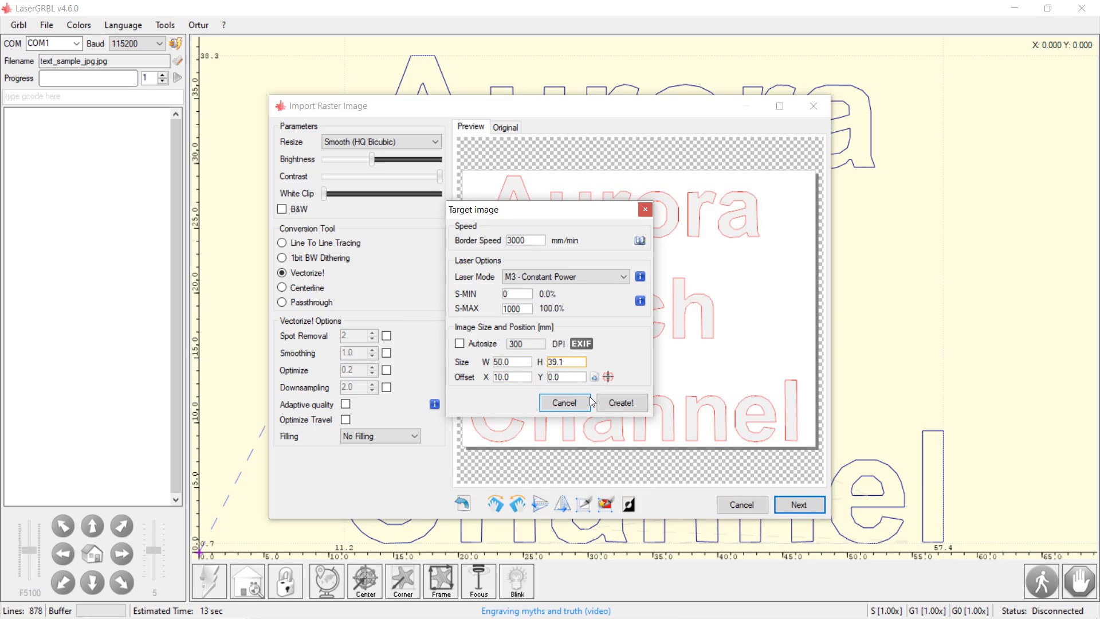
left_click(620, 402)
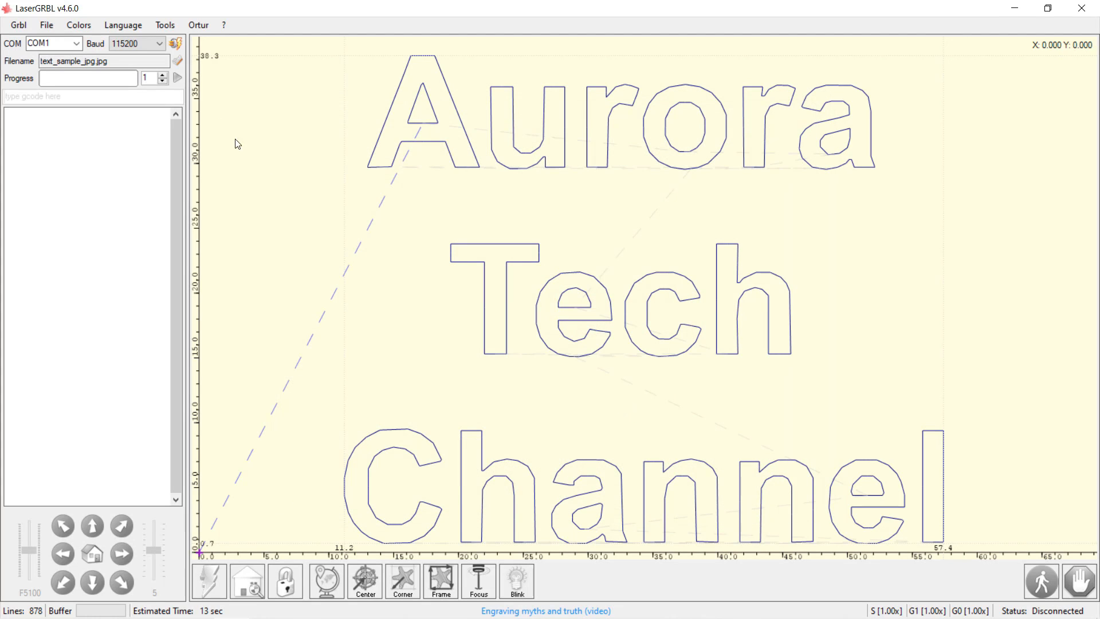
left_click(46, 25)
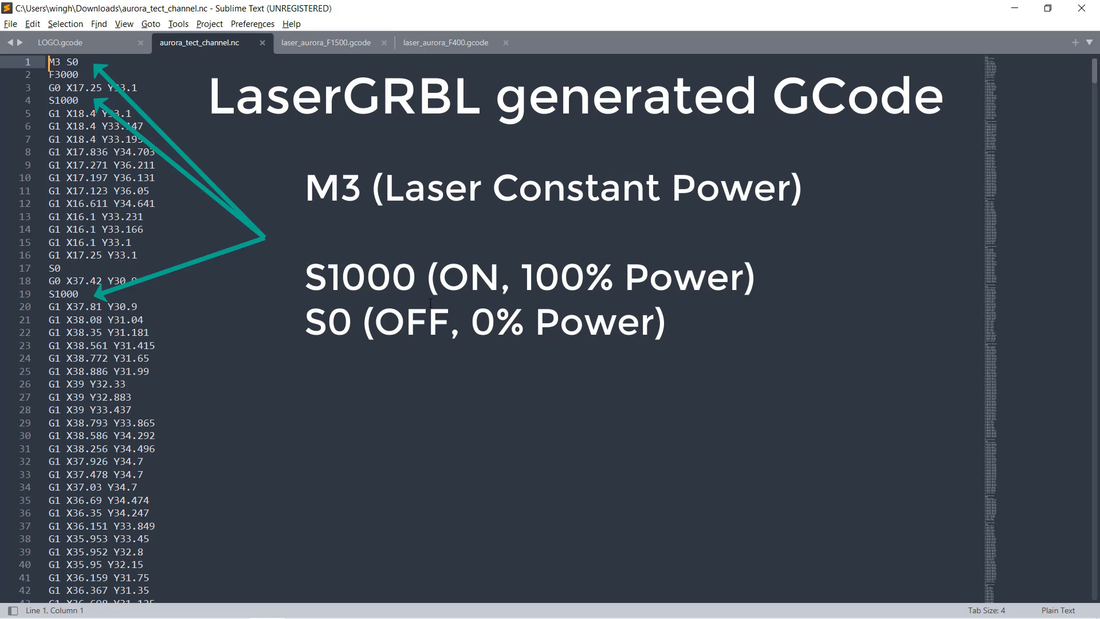
- Review the laser_aurora_F1500.gcode with M106 S255/S0 laser lines and G01 Z25 moves
left_click(326, 43)
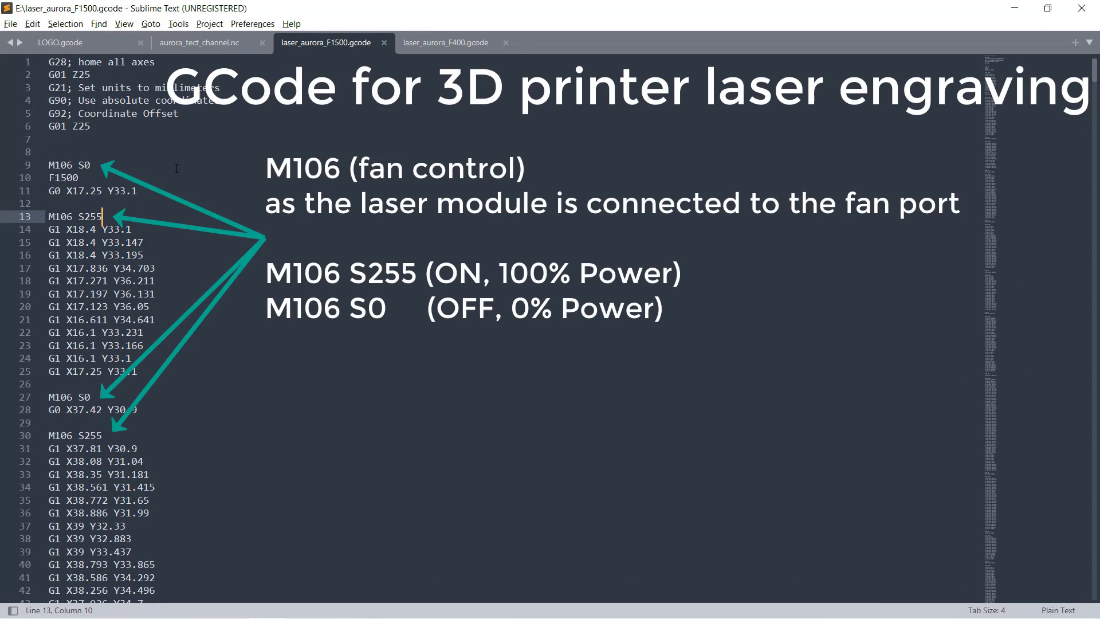
left_click(92, 165)
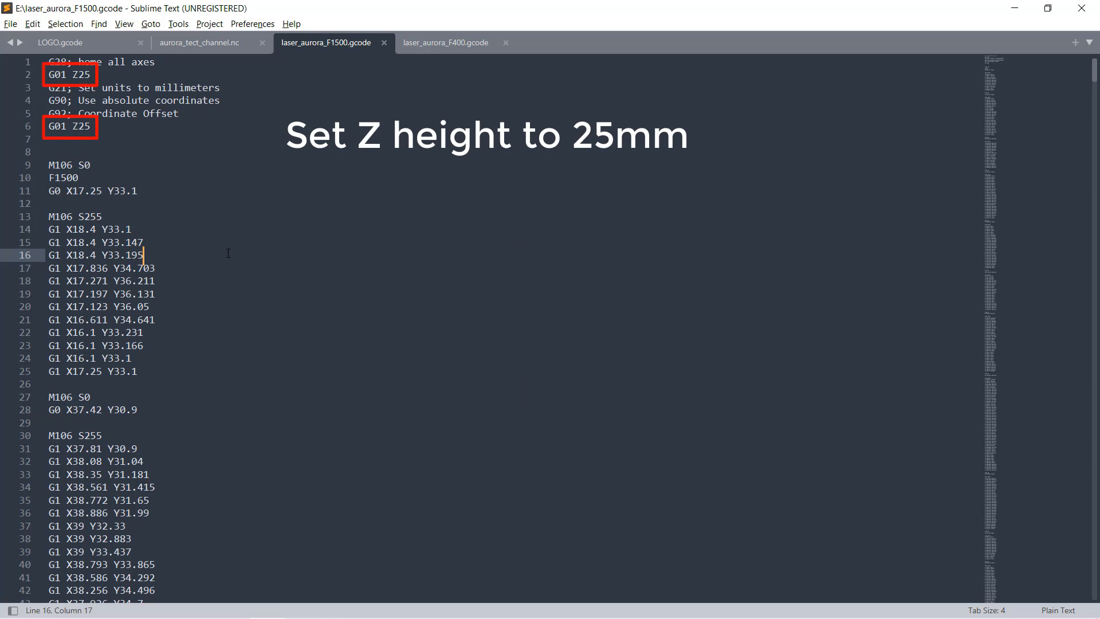
left_click(444, 43)
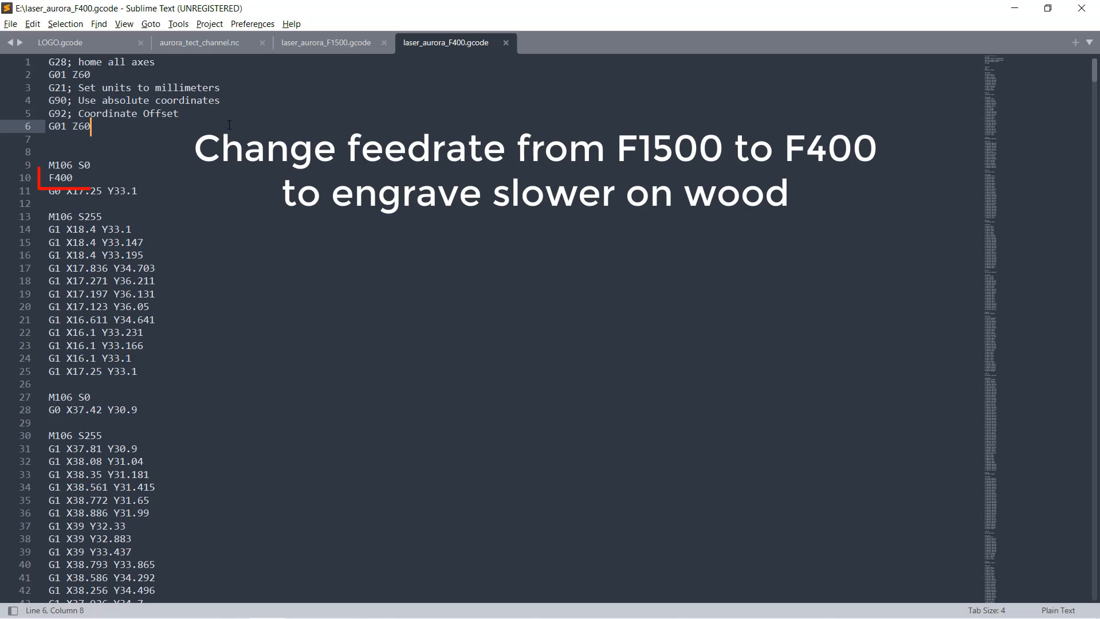
- Review the laser_aurora_F400.gcode with G01 Z60 and feedrate F400
double_click(60, 177)
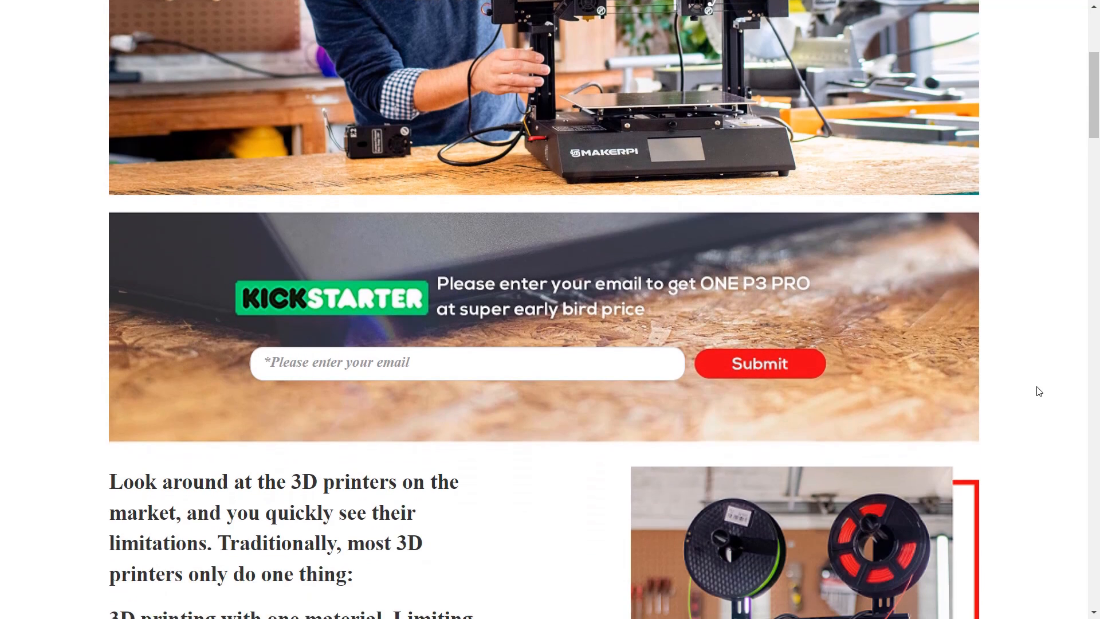
- Scroll the MakerPi P3 PRO page down to the Mixed Extruder & IDEX section
scroll("down", 3)
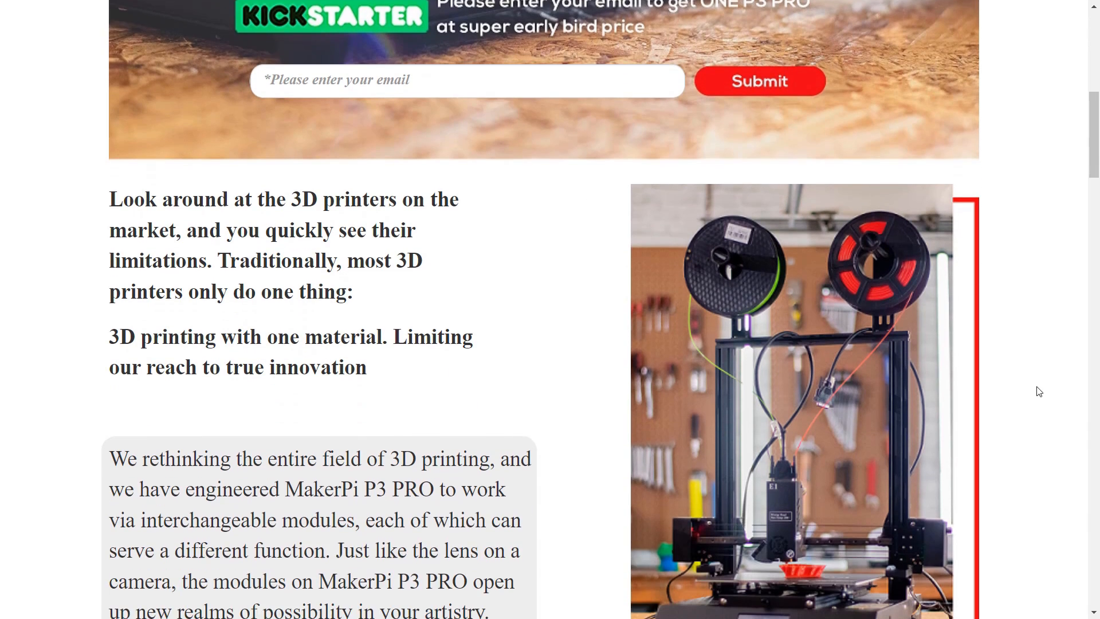
scroll("down", 3)
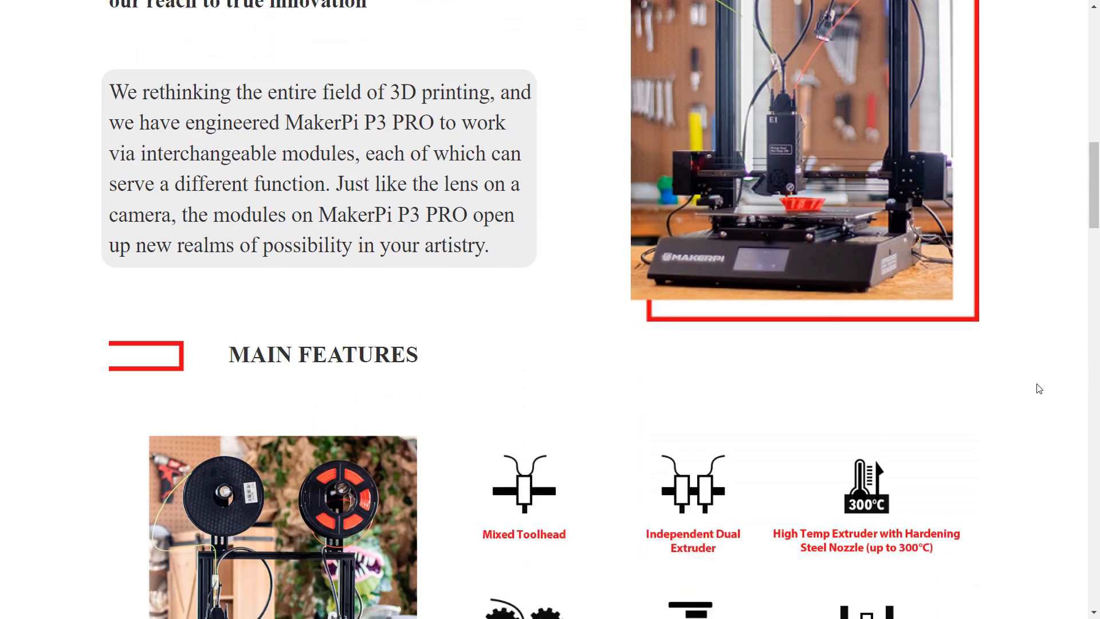
scroll("down", 3)
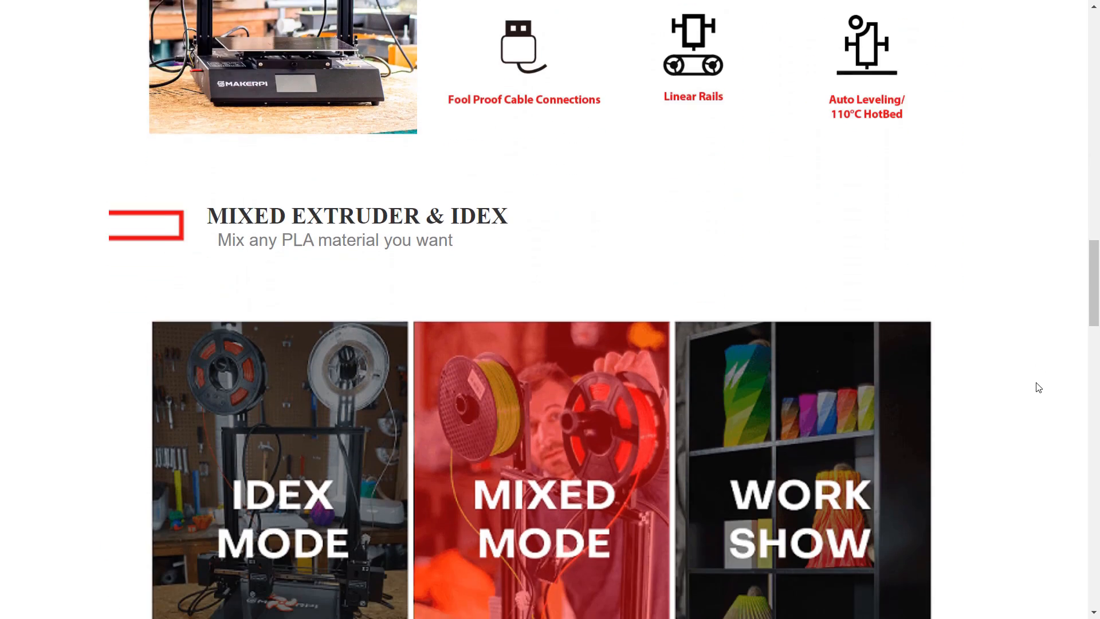